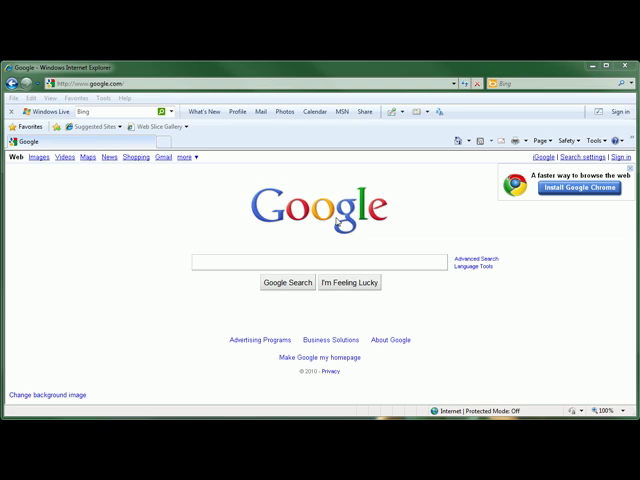
mouse_move(219, 130)
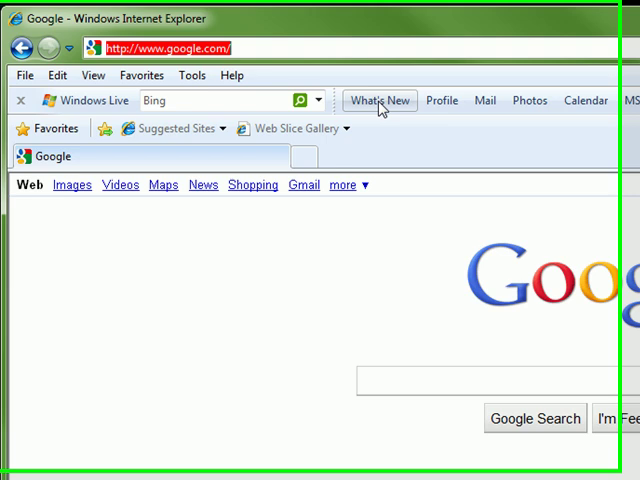
Step: Load the router's web configuration home page at 192.168.0.1 in Internet Explorer
type("192.1")
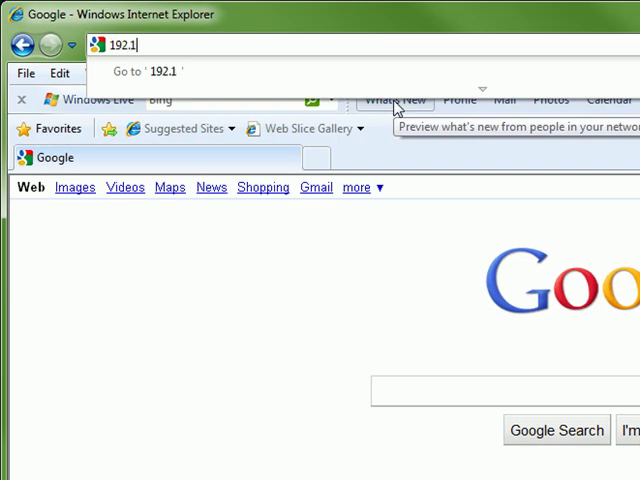
type("68.")
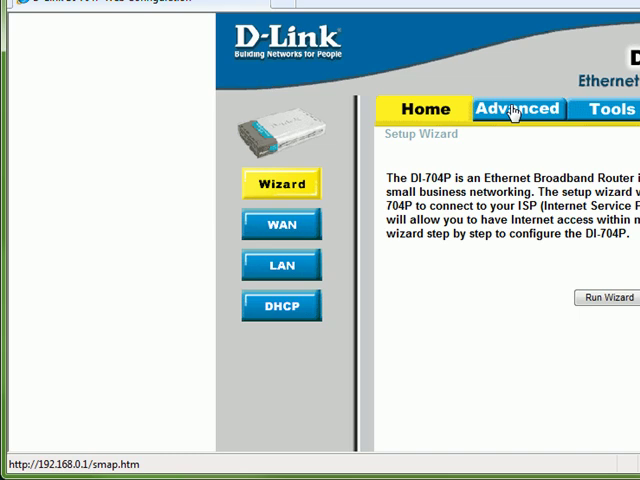
Step: Go to the Firewall Rules page under the router's Advanced settings
left_click(518, 109)
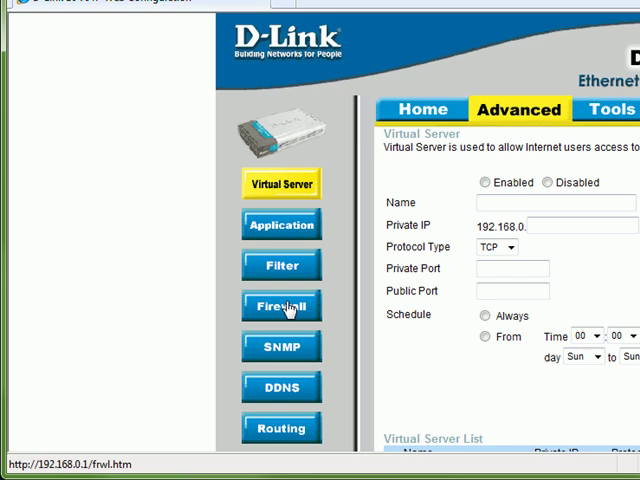
left_click(282, 305)
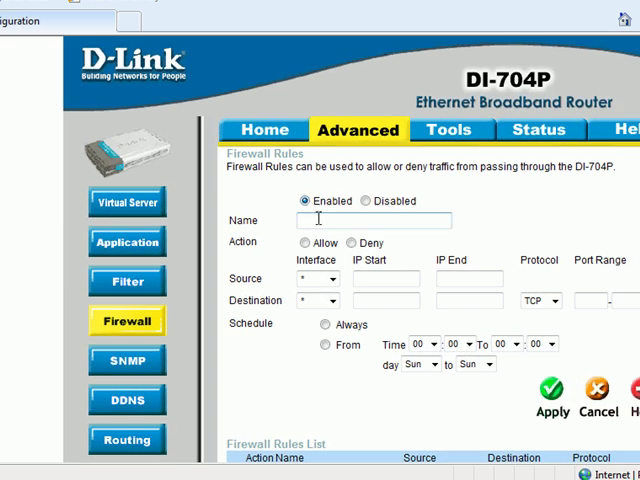
Step: Name the new firewall rule 'Spawn Player' with its action set to Allow
type("s")
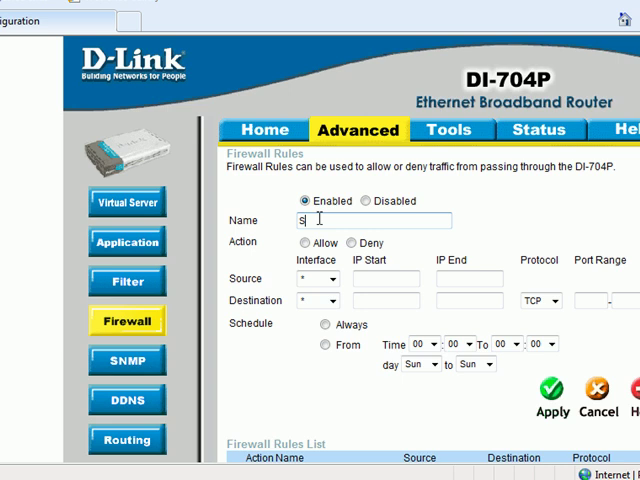
type("pawn Player")
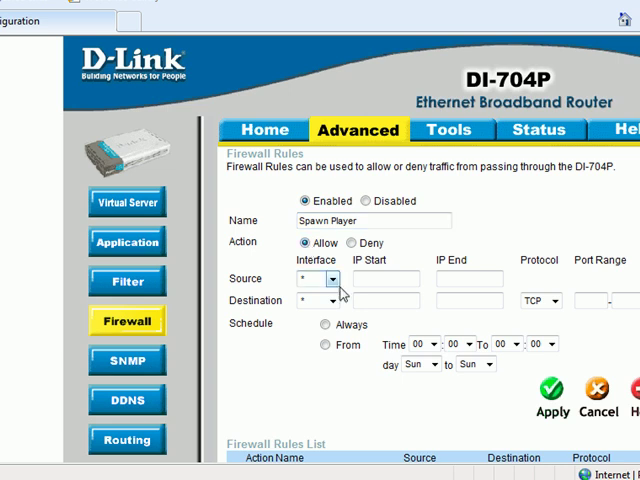
Step: Set the rule's source interface to WAN and destination interface to LAN
left_click(333, 279)
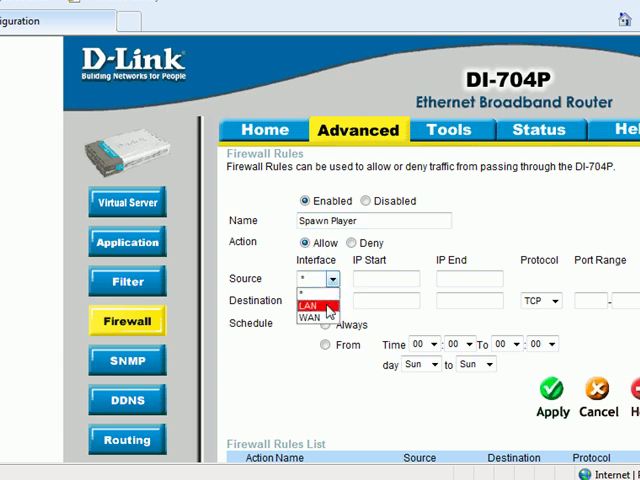
left_click(318, 317)
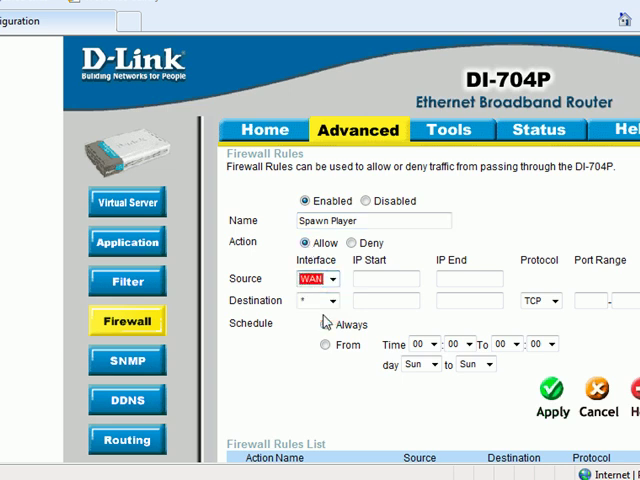
left_click(318, 300)
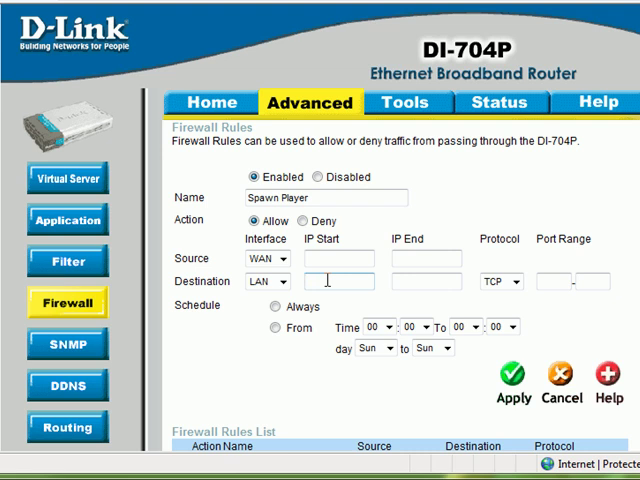
Step: Target 192.168.0.30 on the 10671 port range, schedule Always, and apply so the router restarts
type("192.168.0.30")
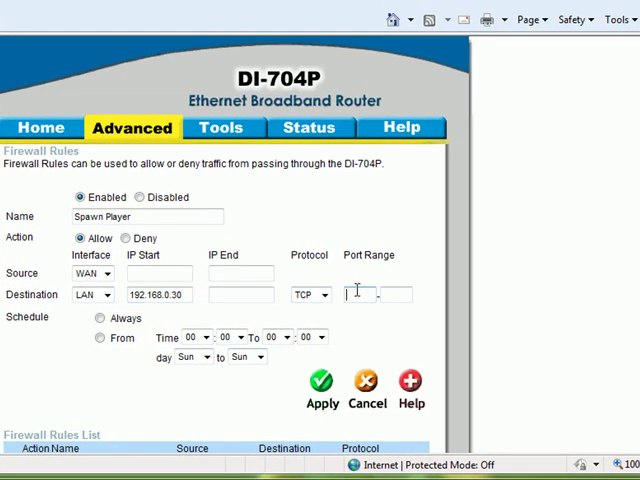
type("1087")
left_click(396, 294)
type("10672")
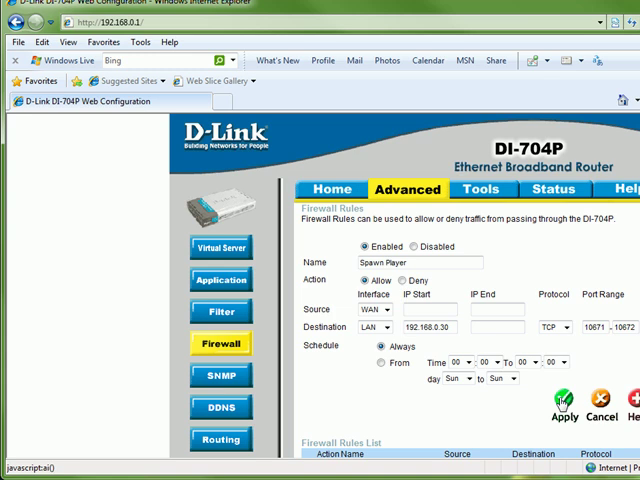
left_click(561, 405)
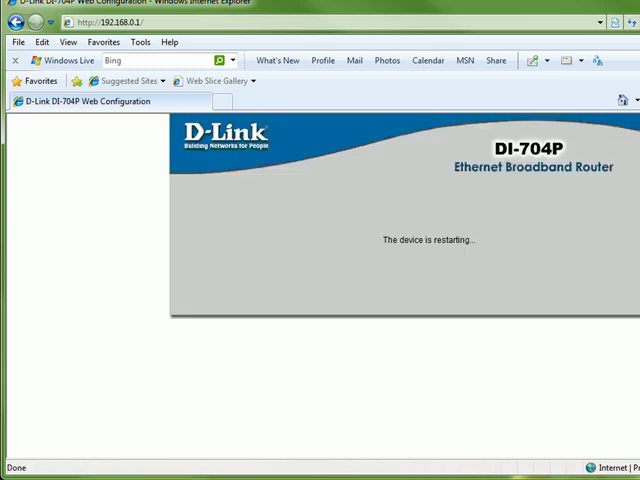